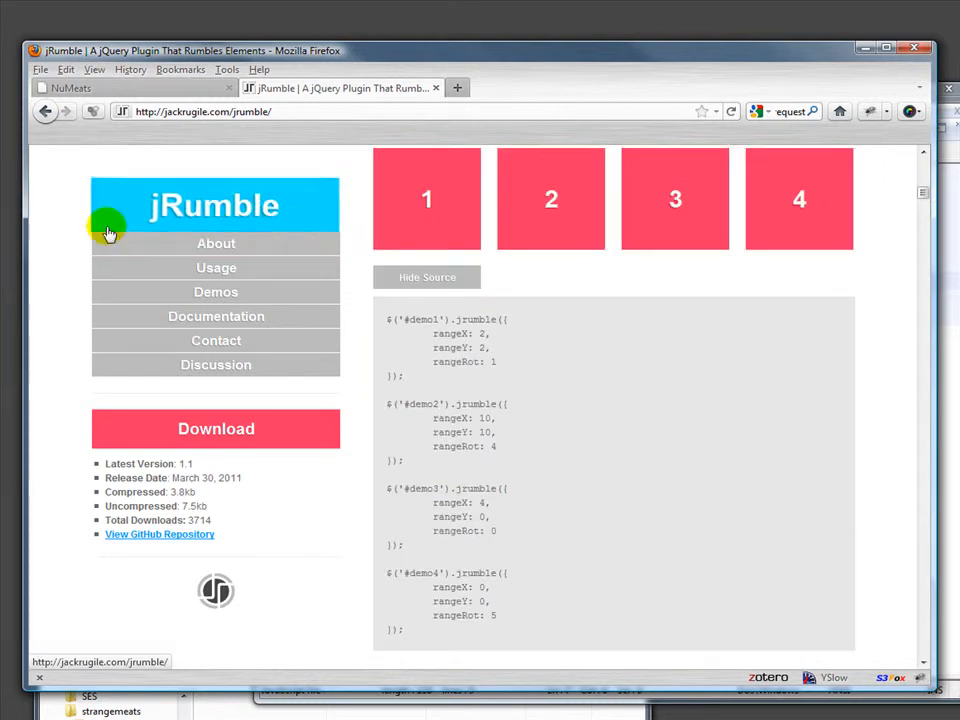
- Return to the top of the jRumble page via its logo to show the About section
{"action": "left_click", "coordinate": [216, 243]}
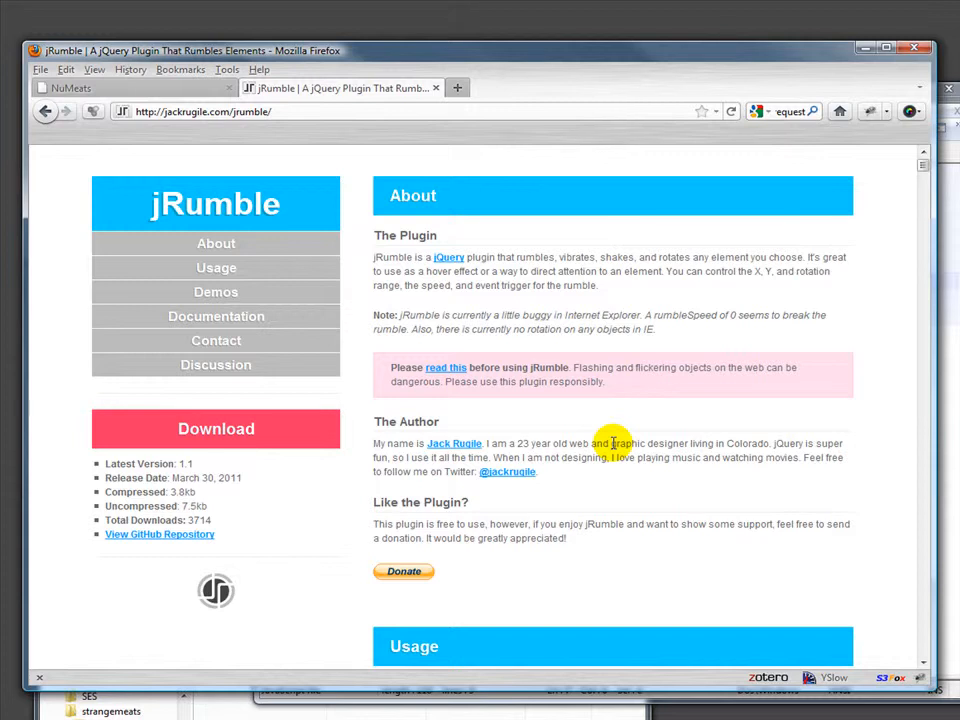
{"action": "mouse_move", "coordinate": [668, 489]}
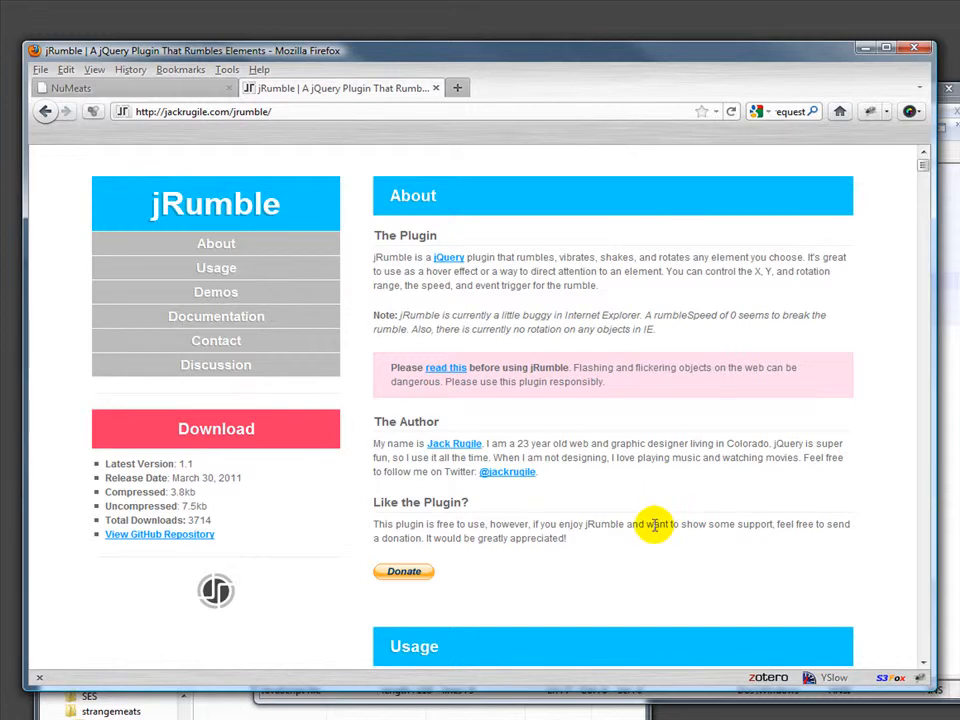
{"action": "mouse_move", "coordinate": [760, 600]}
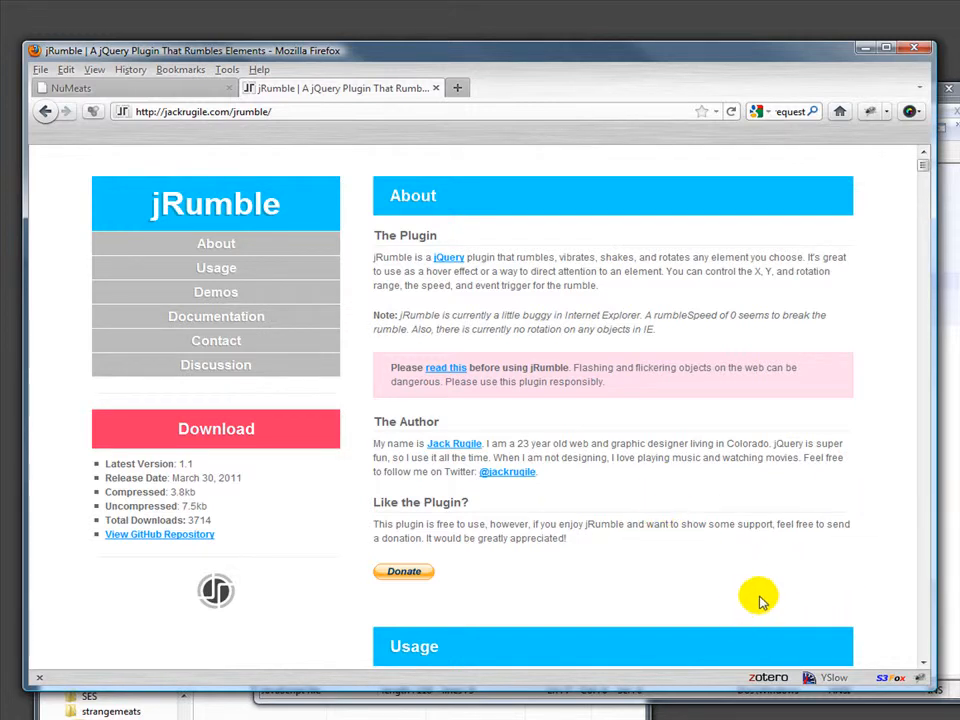
{"action": "mouse_move", "coordinate": [788, 549]}
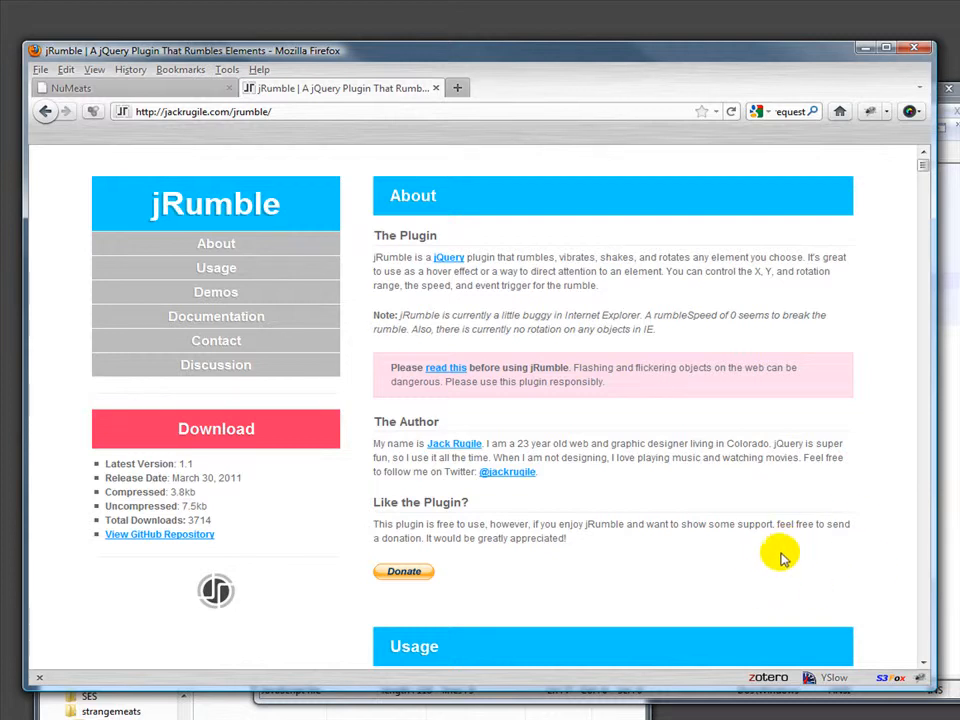
{"action": "mouse_move", "coordinate": [755, 517]}
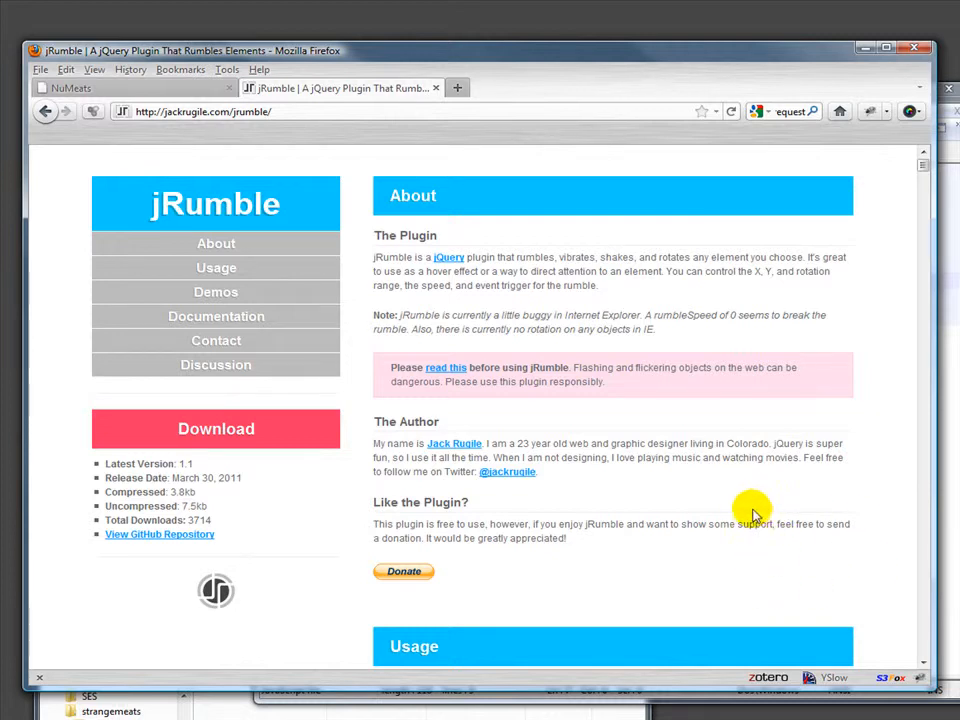
{"action": "mouse_move", "coordinate": [640, 423]}
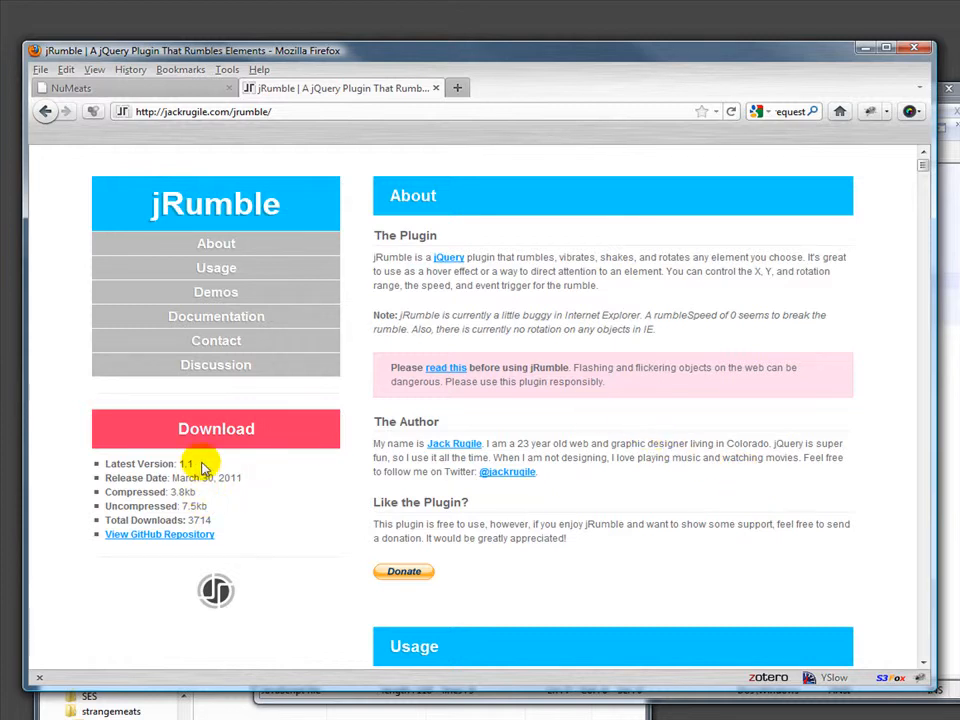
{"action": "mouse_move", "coordinate": [283, 502]}
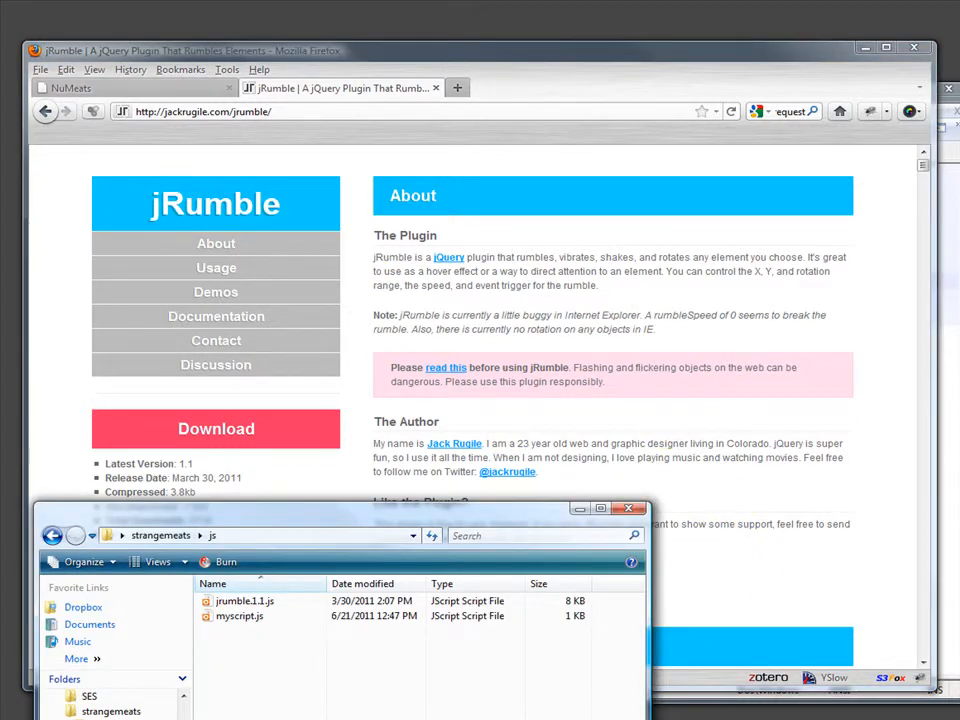
- Open the strangemeats js folder holding jrumble.1.1.js and myscript.js
{"action": "double_click", "coordinate": [239, 616]}
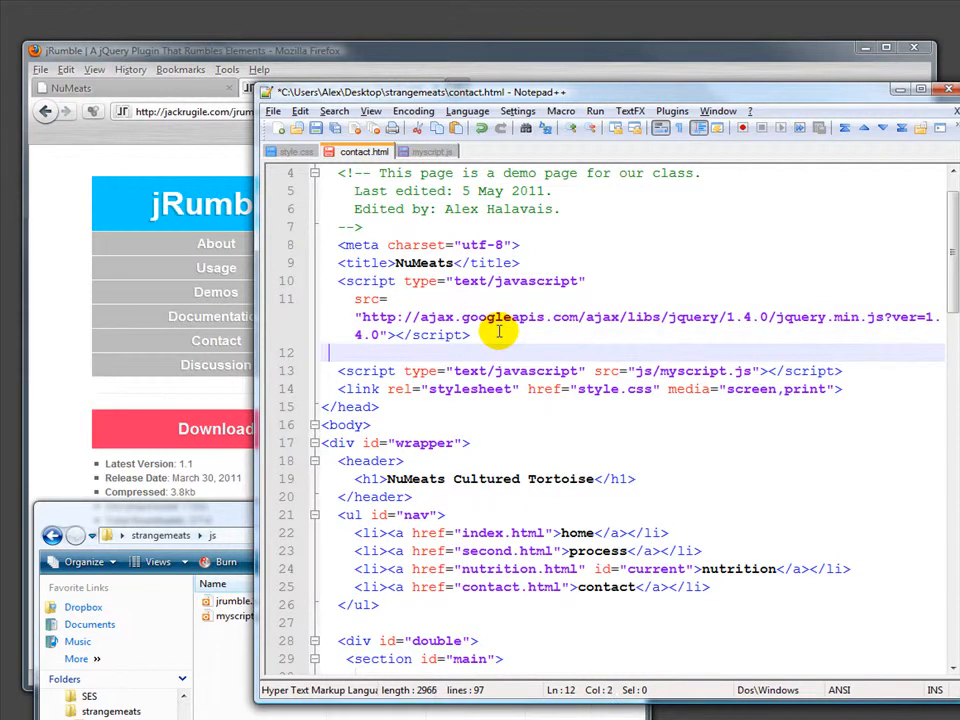
- Add a js/jrumble.1.1.js script tag between the jQuery and myscript.js tags in contact.html
{"action": "type", "text": "<script type=\"text/javascript\" src=\"js/myscript.js\"></script>"}
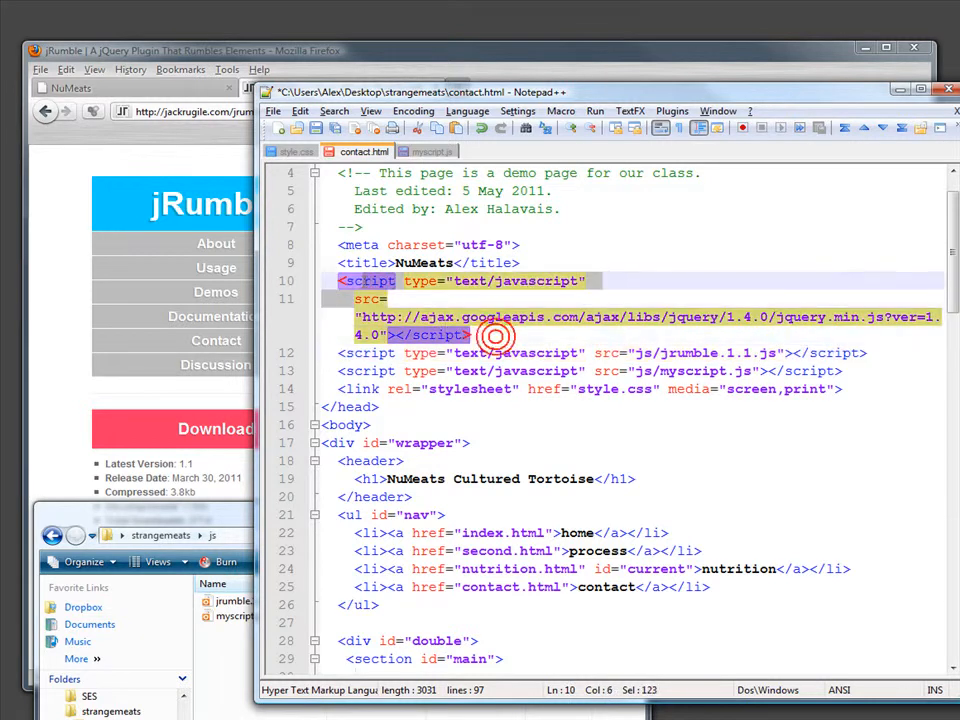
{"action": "left_click", "coordinate": [545, 352]}
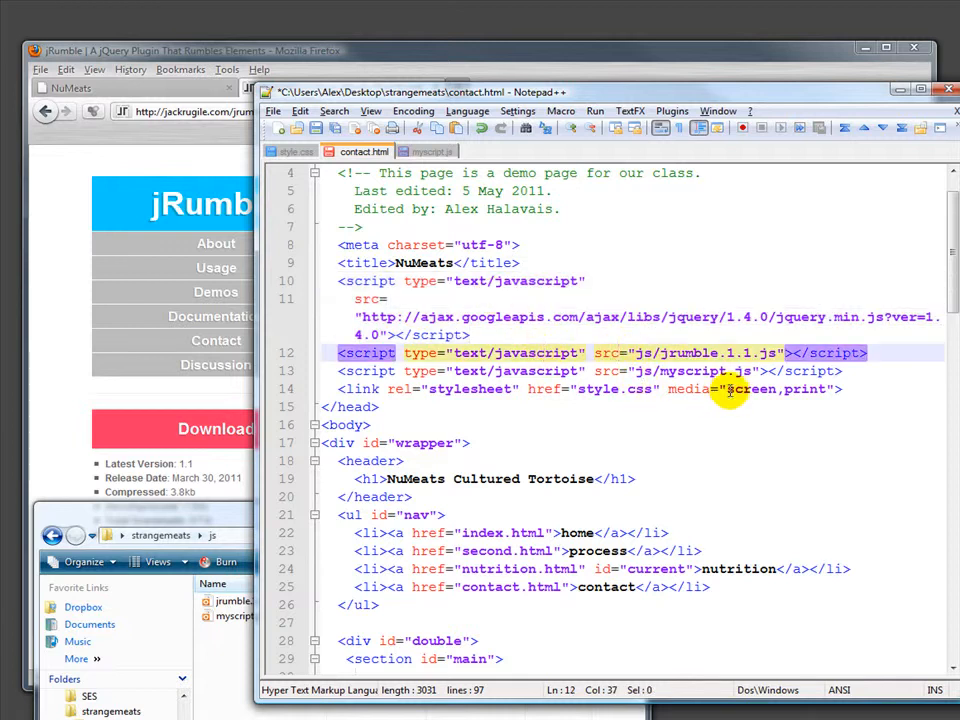
{"action": "mouse_move", "coordinate": [675, 352]}
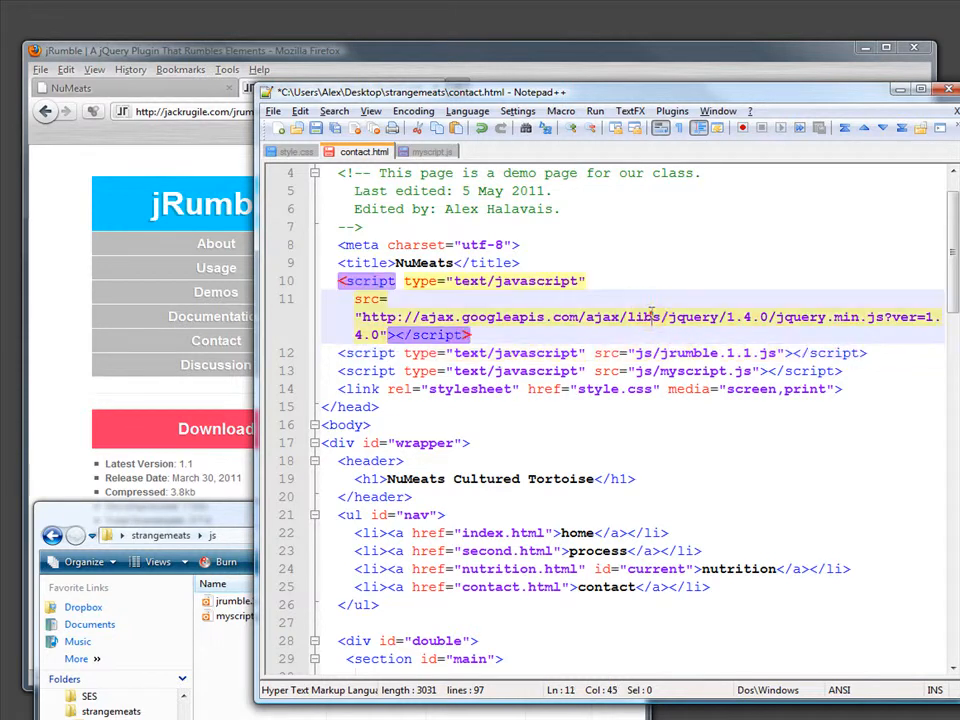
{"action": "left_click", "coordinate": [625, 316]}
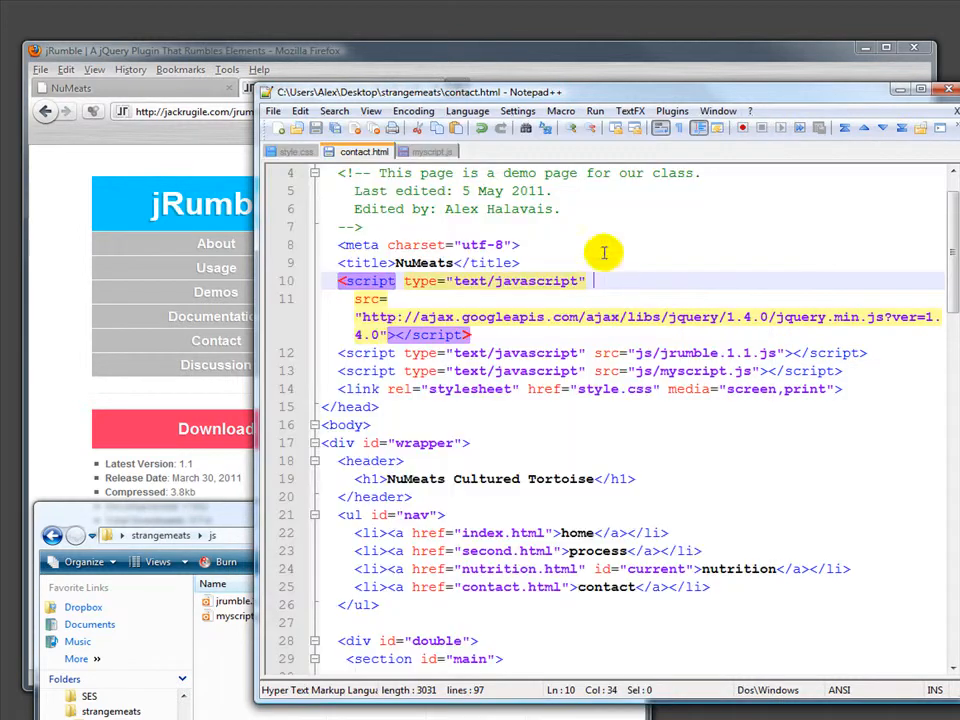
{"action": "left_click", "coordinate": [433, 151]}
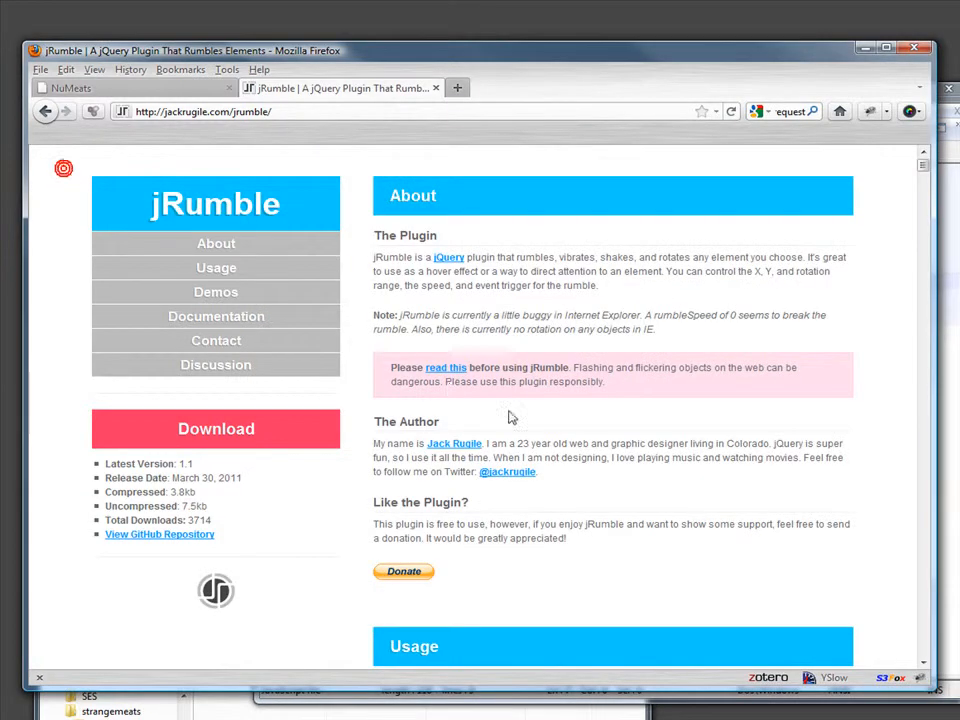
- Scroll the jRumble page down to the Demos section's numbered range examples
{"action": "scroll", "scroll_direction": "down", "scroll_amount": 3}
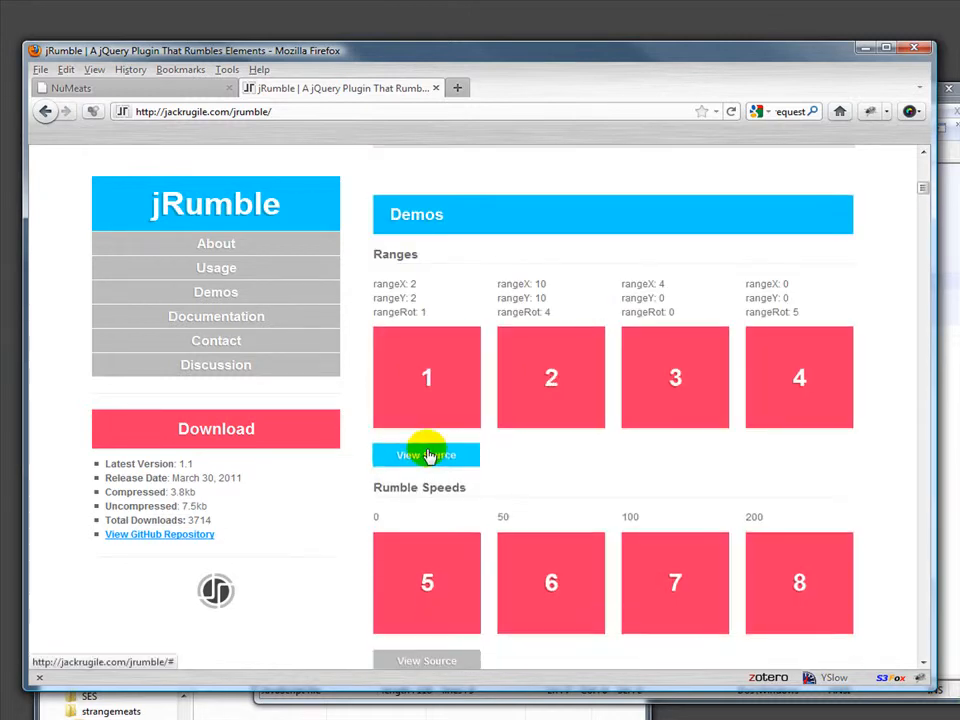
{"action": "scroll", "scroll_direction": "down", "scroll_amount": 3}
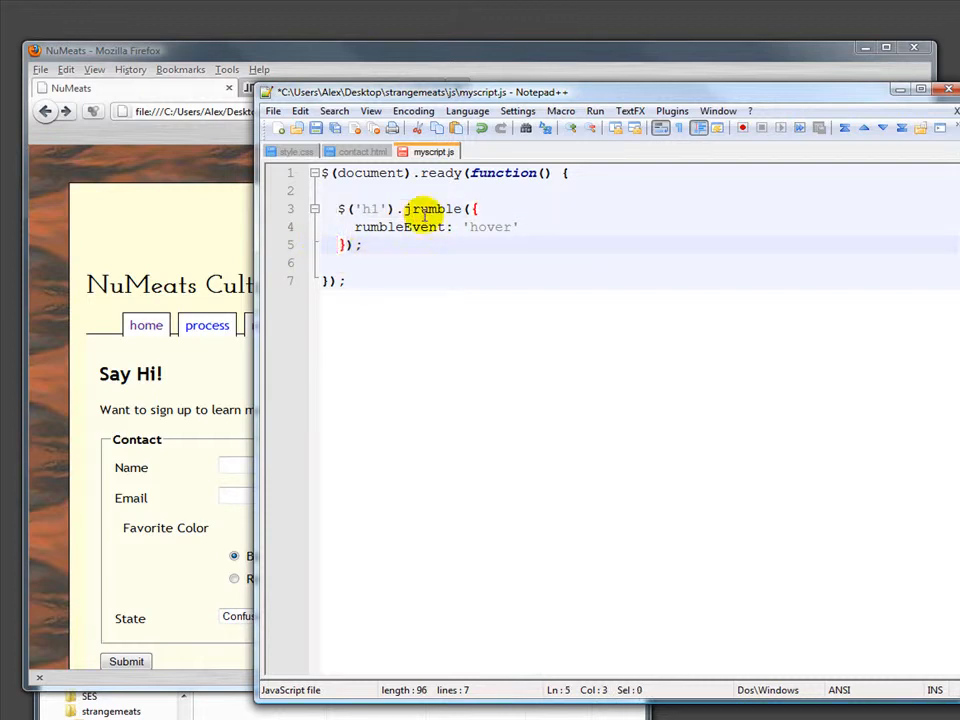
- Set the jrumble selector in myscript.js to h1, keeping rumbleEvent 'hover'
{"action": "left_click", "coordinate": [363, 245]}
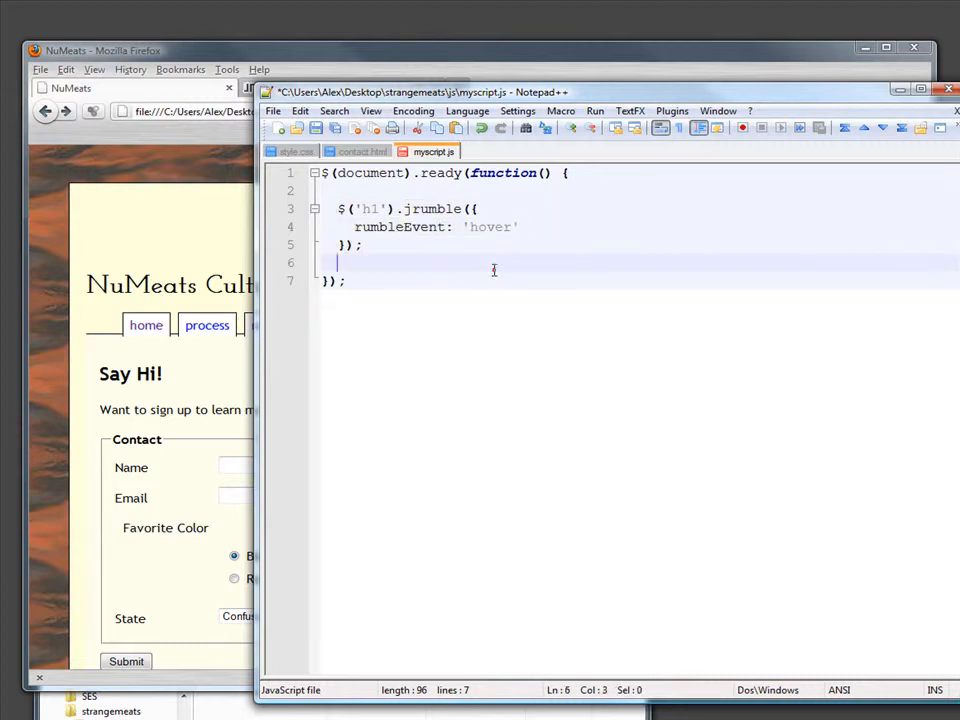
{"action": "left_click", "coordinate": [272, 111]}
{"action": "type", "text": "im"}
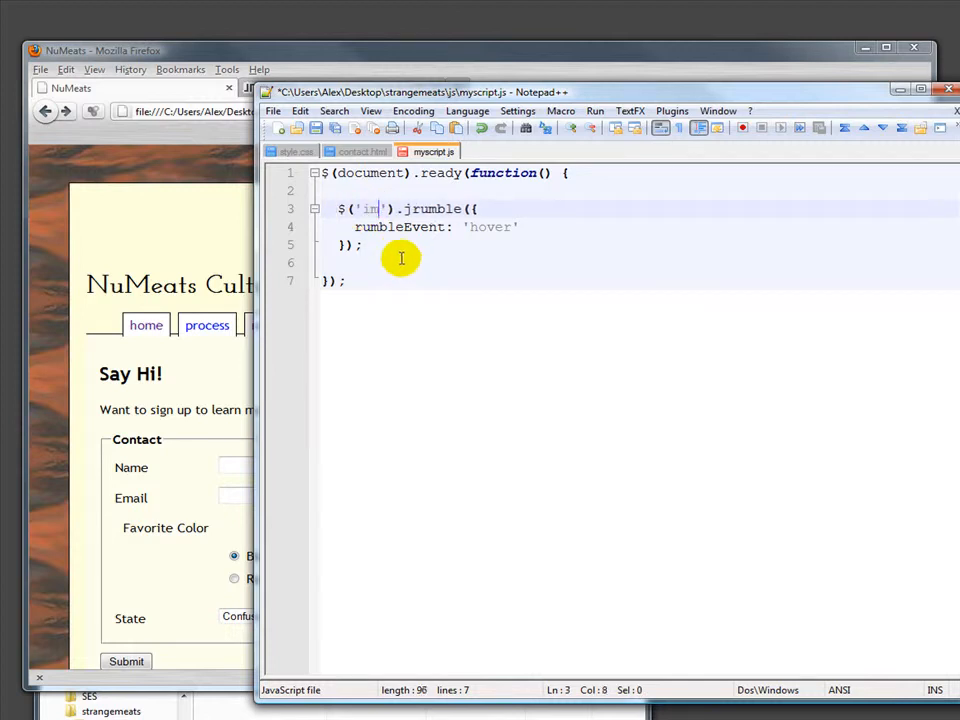
{"action": "type", "text": "h1"}
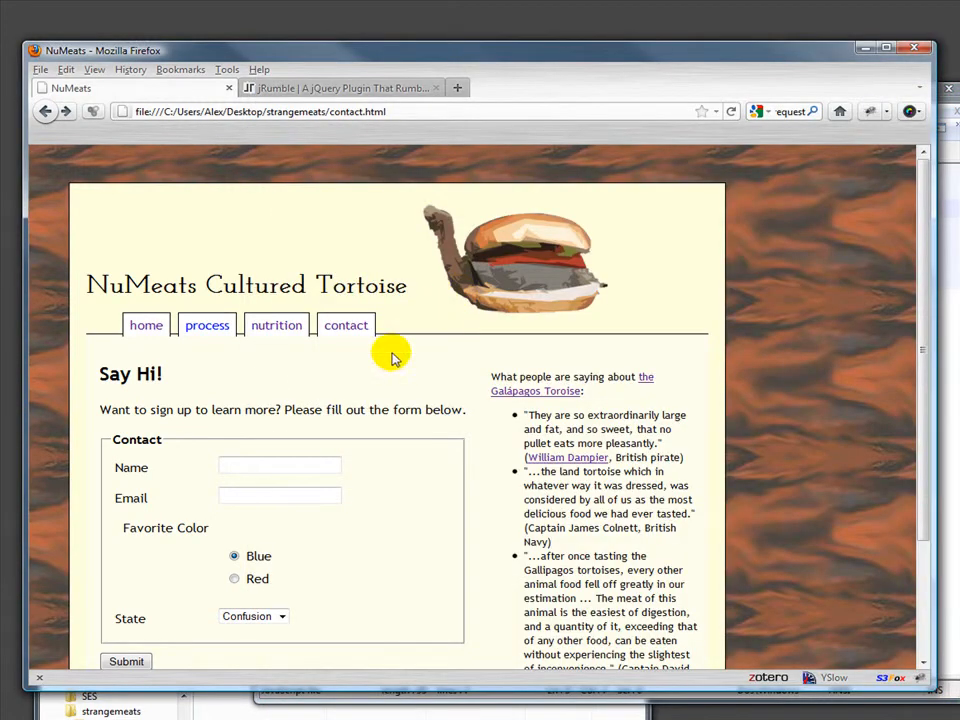
{"action": "mouse_move", "coordinate": [720, 130]}
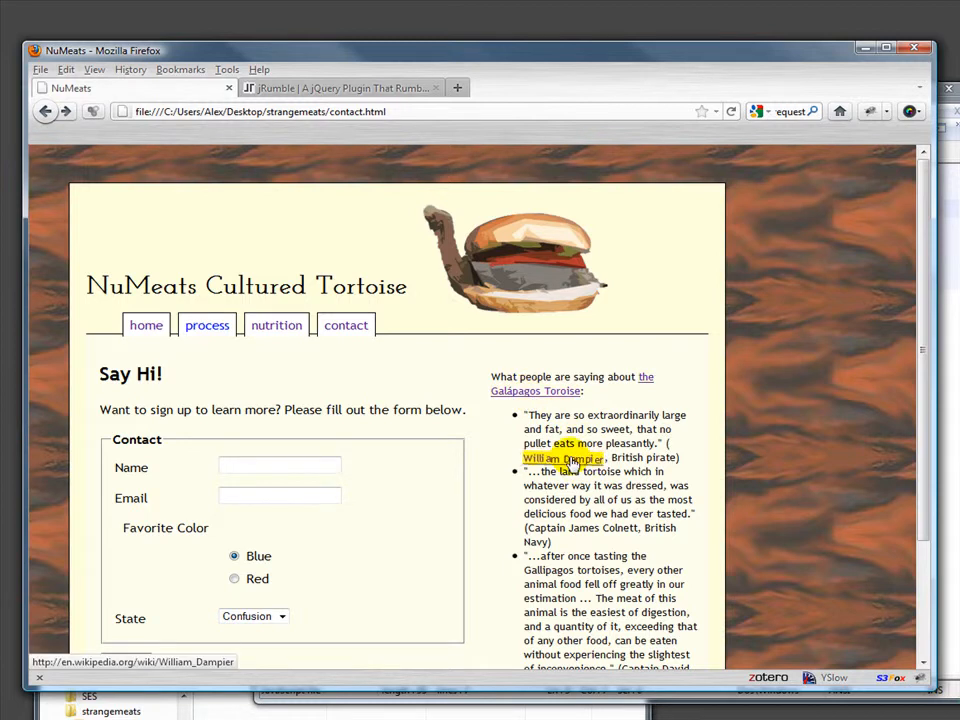
- Scroll the NuMeats contact page, then switch to the jRumble tab's Event Types demos
{"action": "scroll", "scroll_direction": "down", "scroll_amount": 3}
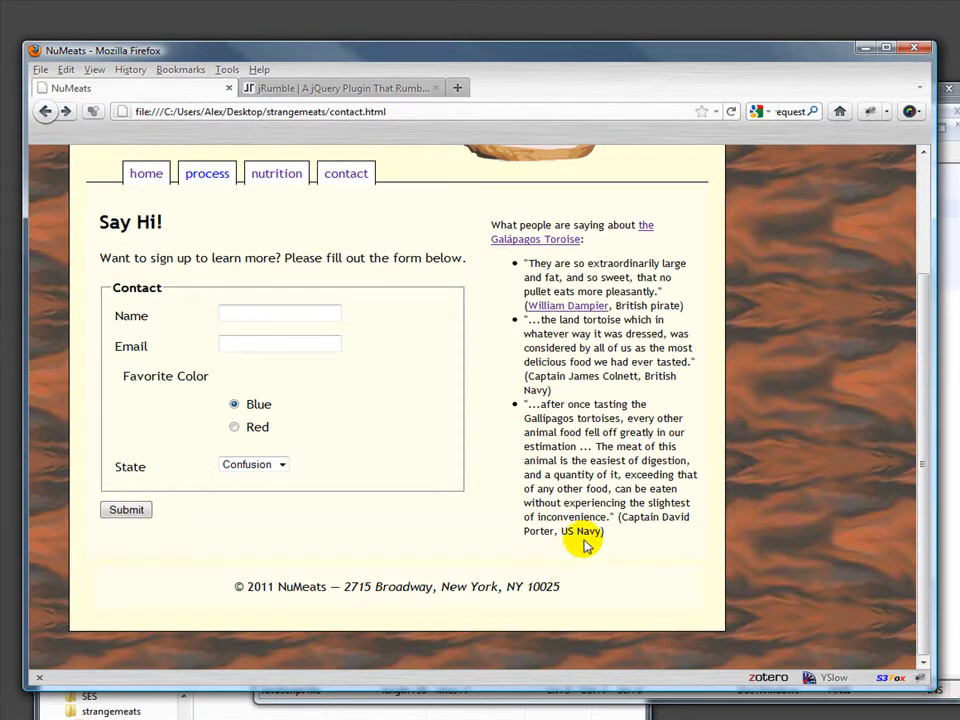
{"action": "scroll", "scroll_direction": "up", "scroll_amount": 3}
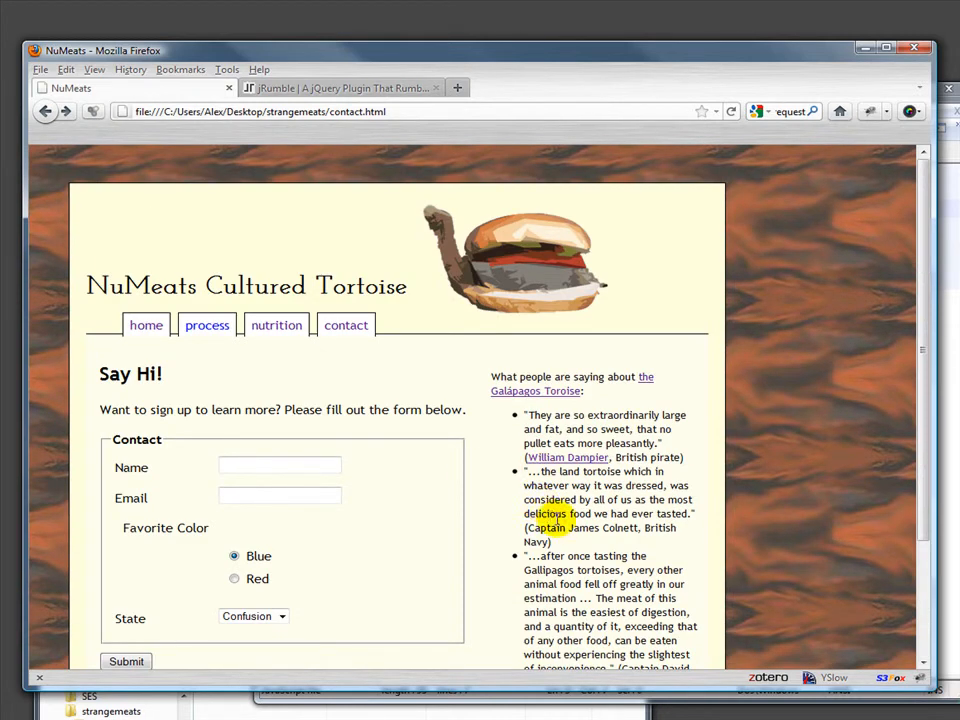
{"action": "left_click", "coordinate": [340, 87]}
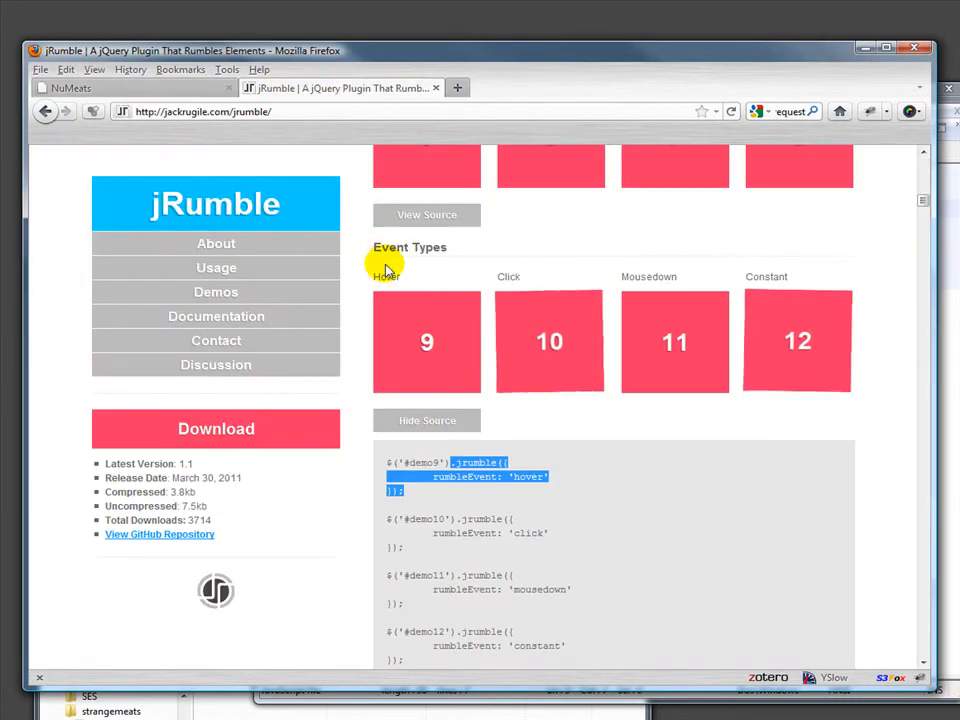